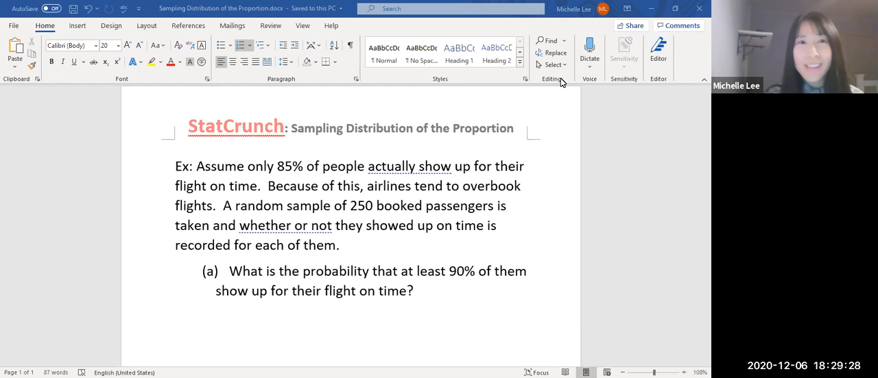
mouse_move(339, 78)
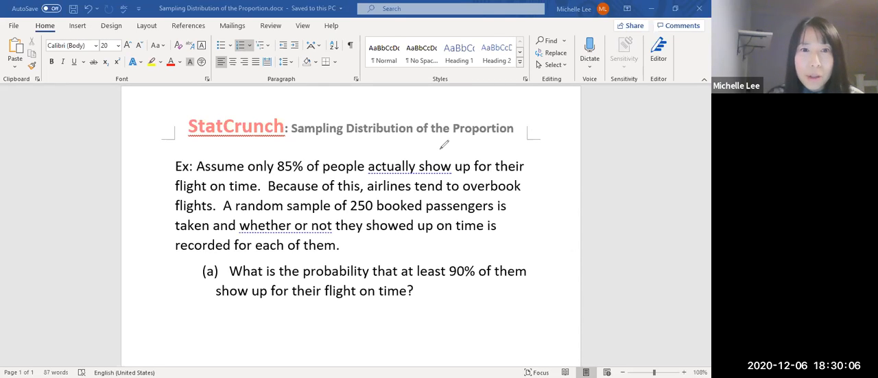
mouse_move(482, 186)
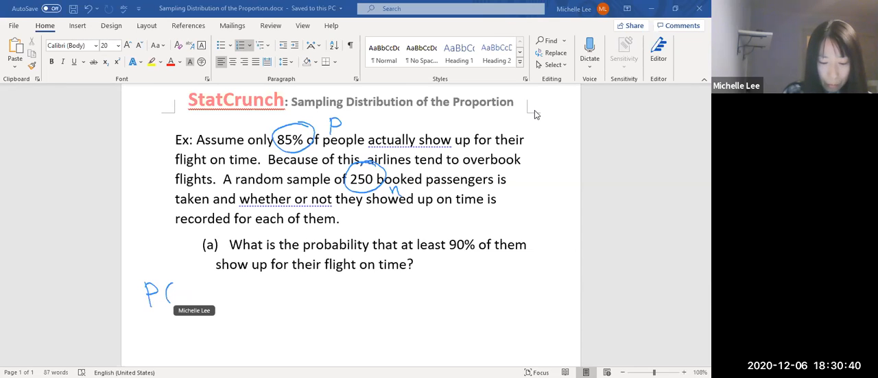
Ink 'at least' as ≥ and start writing P(p̂ ≥ 90%) = P(p̂ ≥ 0.9).
left_click_drag(182, 288, 196, 284)
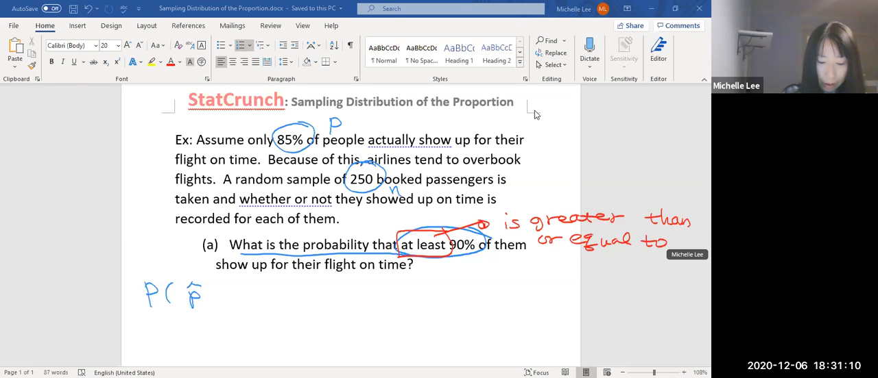
left_click_drag(213, 288, 230, 308)
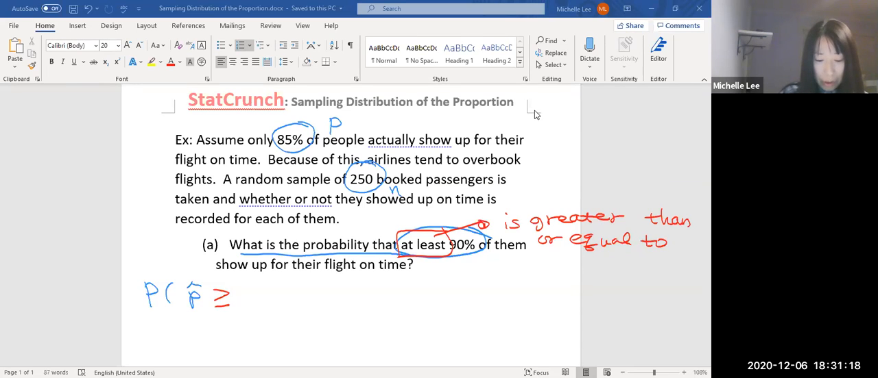
left_click_drag(247, 294, 295, 301)
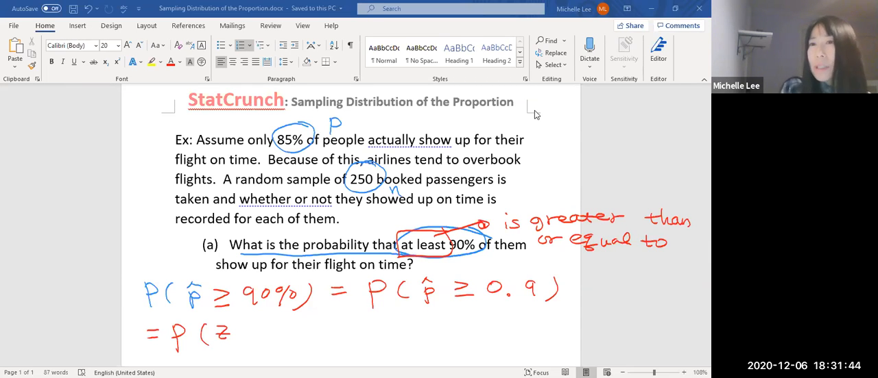
Write P(Z and the margin formula z = (p̂ − p)/√(p(1−p)/n).
type("Z")
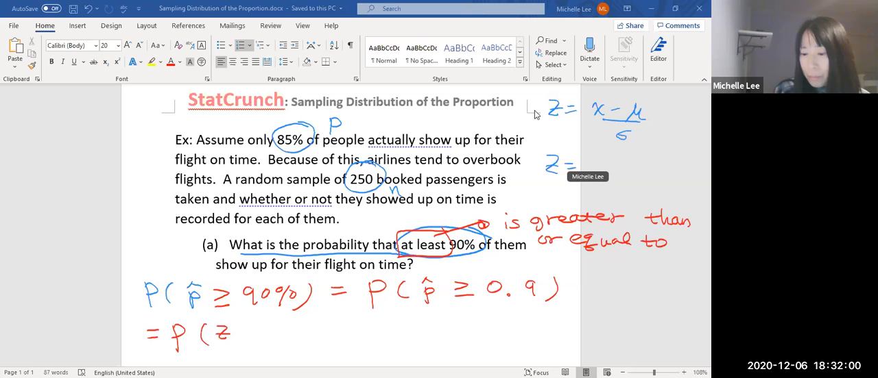
type("p̂ - μp̂")
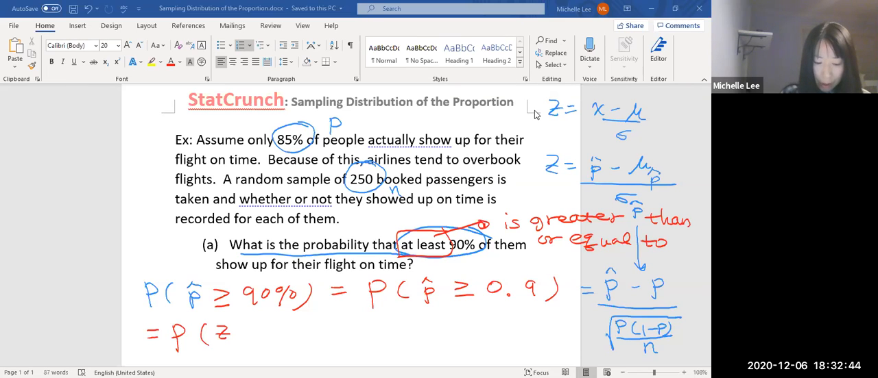
Label p = 0.85 and substitute into Z ≥ (0.9 − 0.85)/√(0.85(1−….
left_click_drag(236, 326, 257, 340)
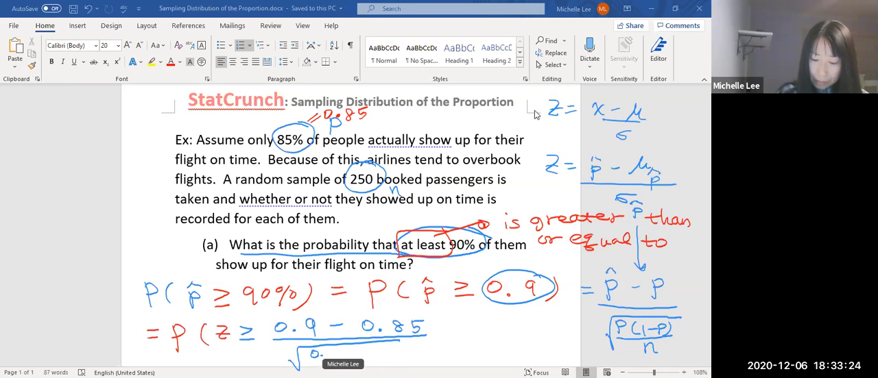
type("0.85(1-0.85")
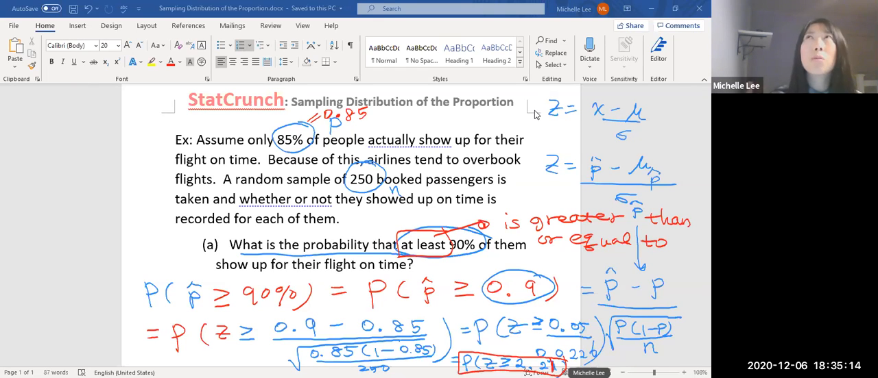
mouse_move(375, 72)
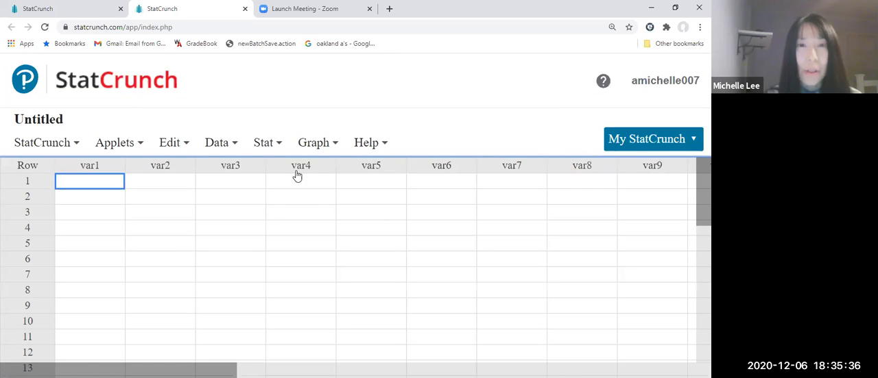
Open StatCrunch's Stat menu to reach the Calculators submenu.
left_click(264, 143)
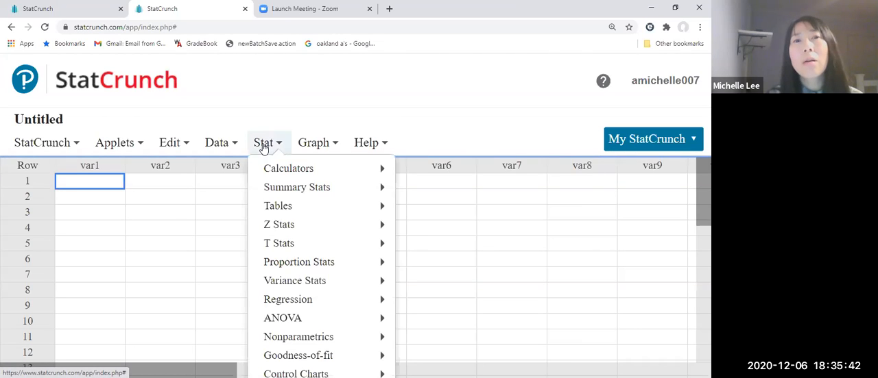
mouse_move(288, 168)
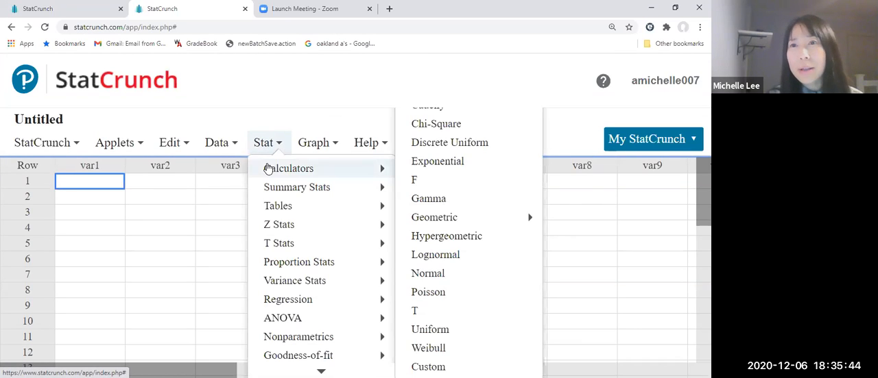
mouse_move(386, 183)
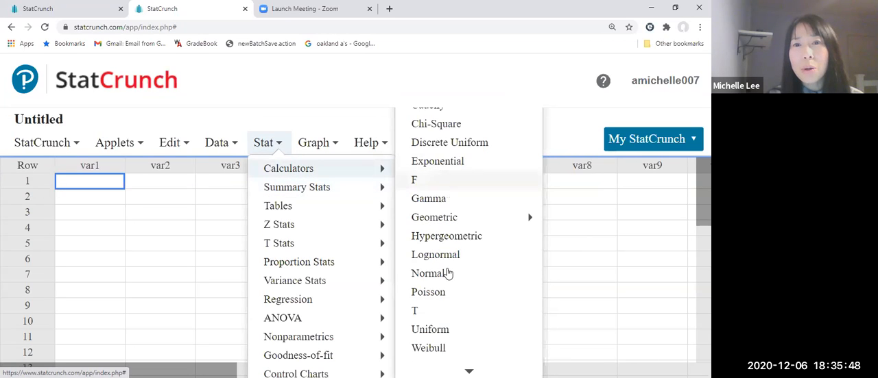
mouse_move(427, 274)
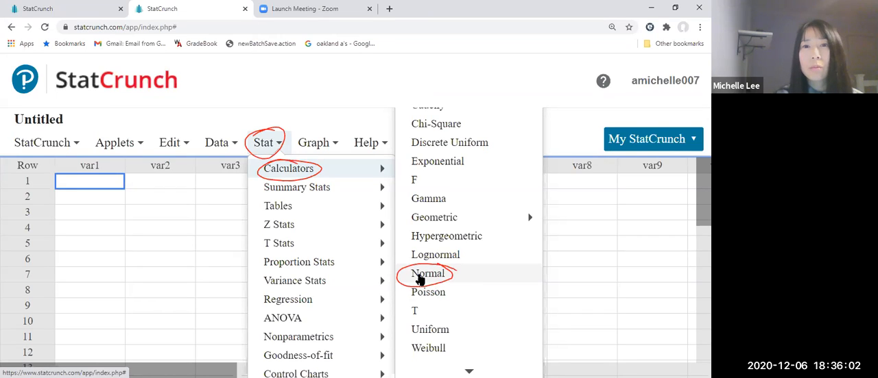
Set the Normal Calculator to P(X ≥ 2.21) with mean 0, standard deviation 1.
left_click(427, 273)
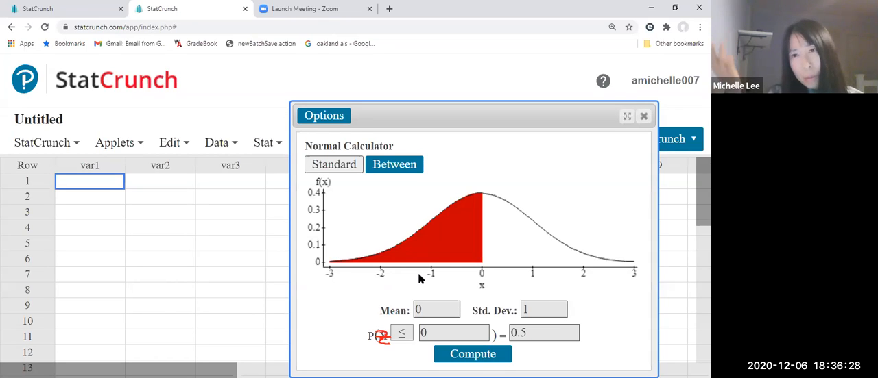
left_click(401, 332)
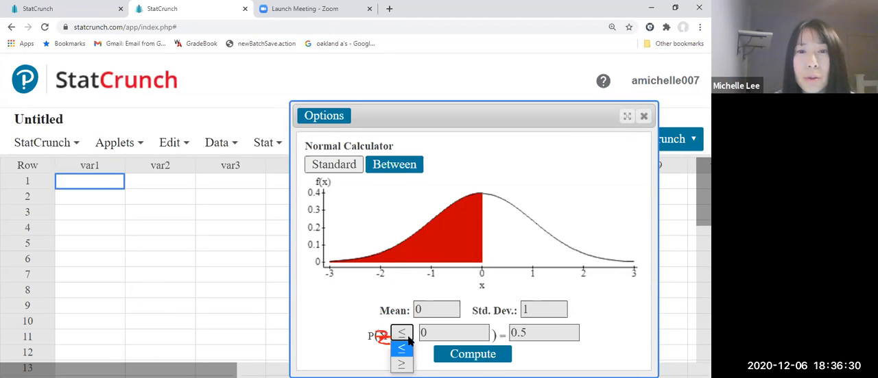
left_click(401, 362)
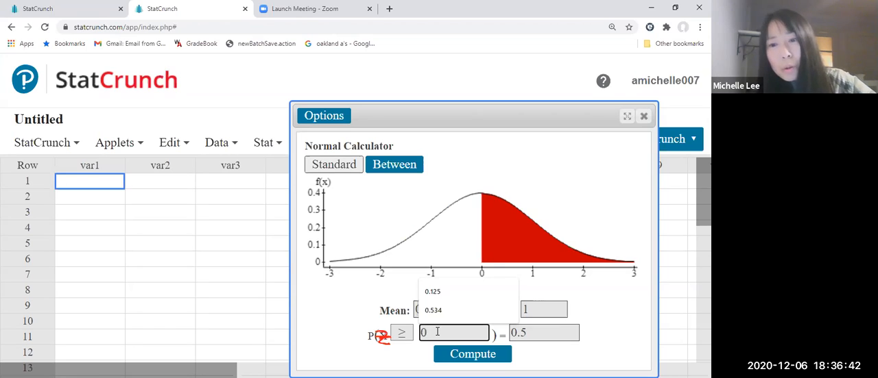
type("2.21")
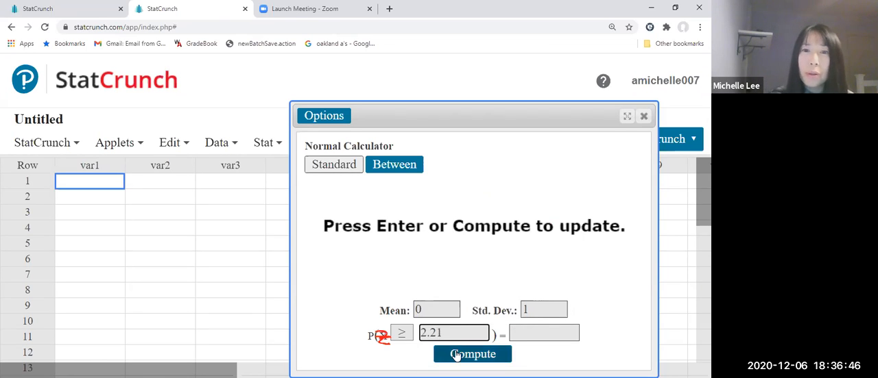
Compute P(X ≥ 2.21) = 0.01355258 in the Normal Calculator.
left_click(471, 355)
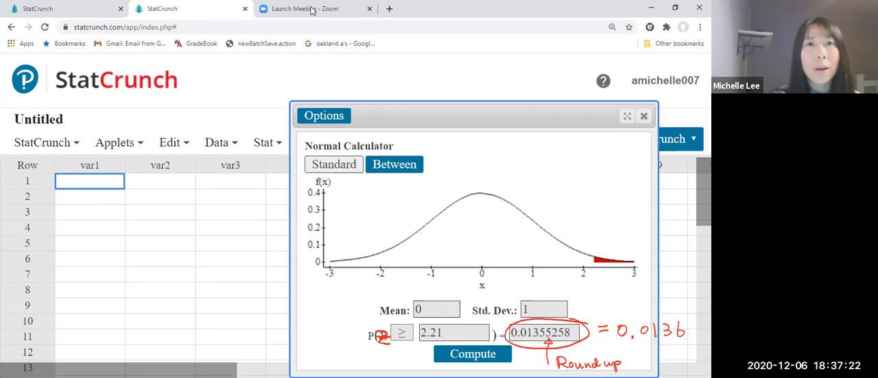
Type 0.0136 as the answer to question (a) in Word.
left_click(315, 8)
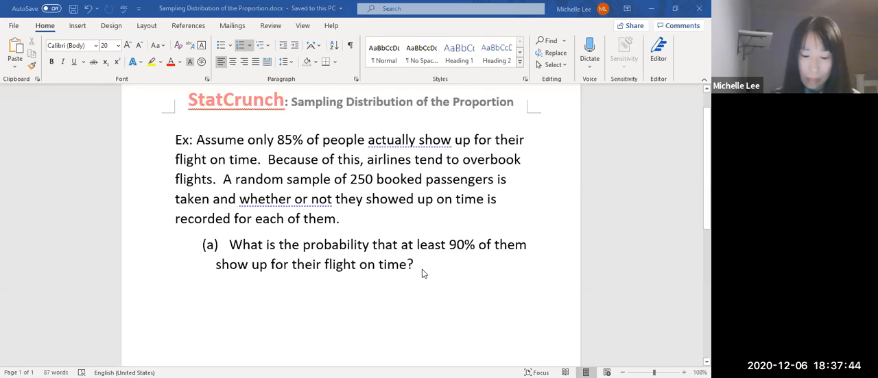
mouse_move(432, 278)
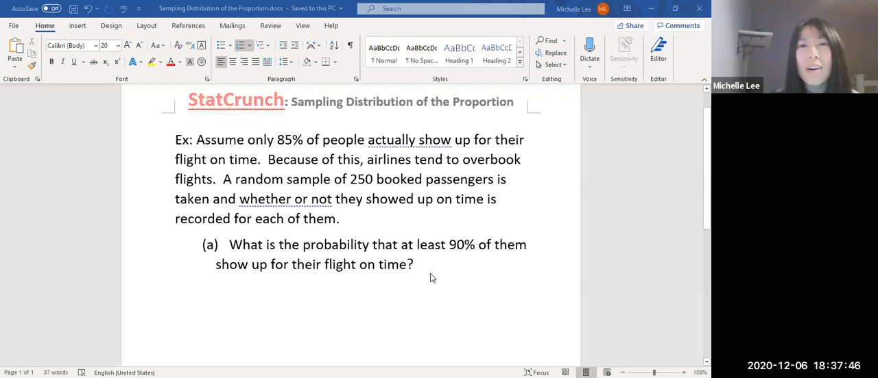
mouse_move(420, 271)
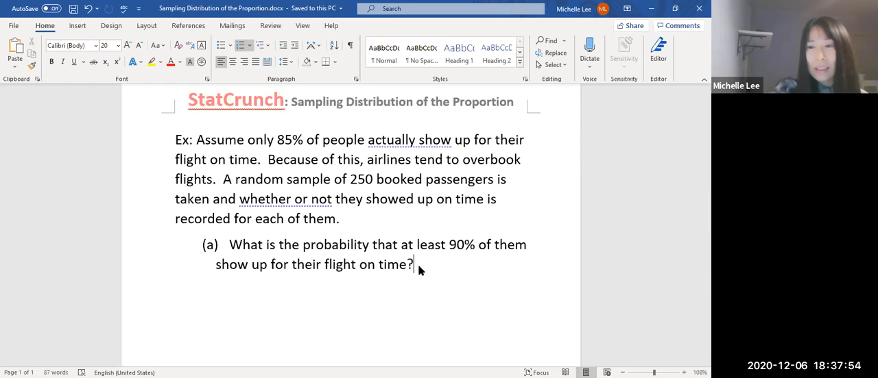
type("0.0136")
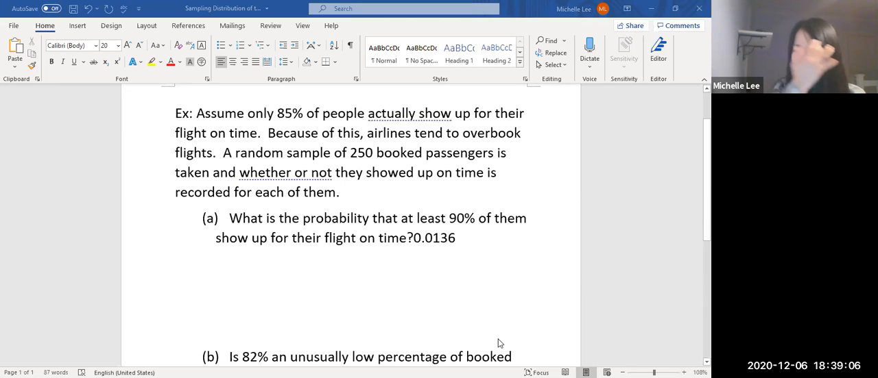
Scroll down toward part (b) and note p = 85% = 0.85 in the margin.
scroll("down", 3)
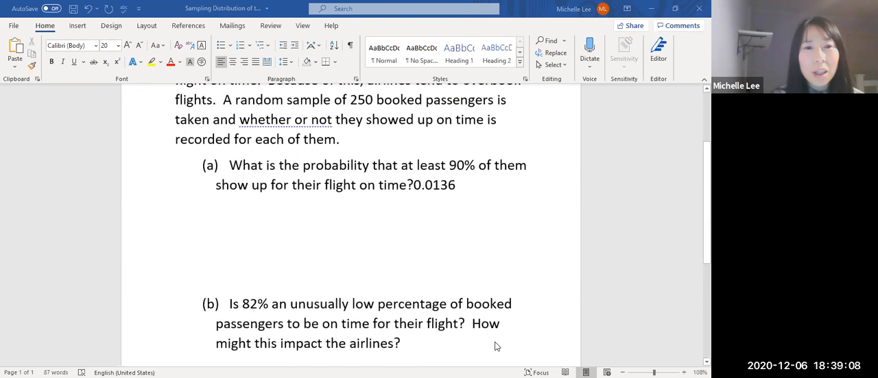
mouse_move(486, 348)
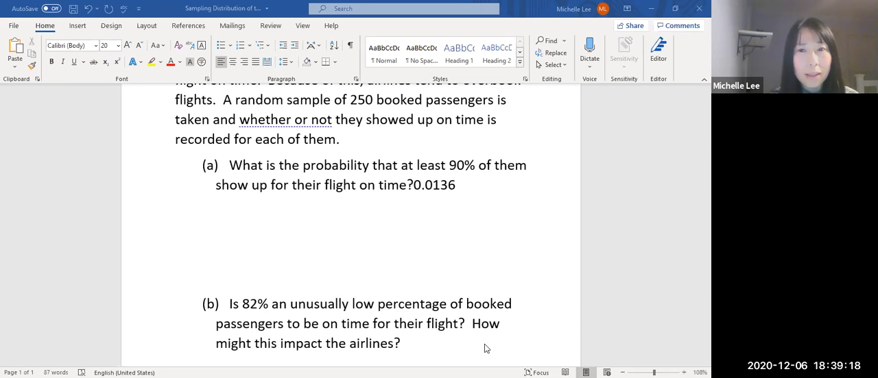
mouse_move(422, 355)
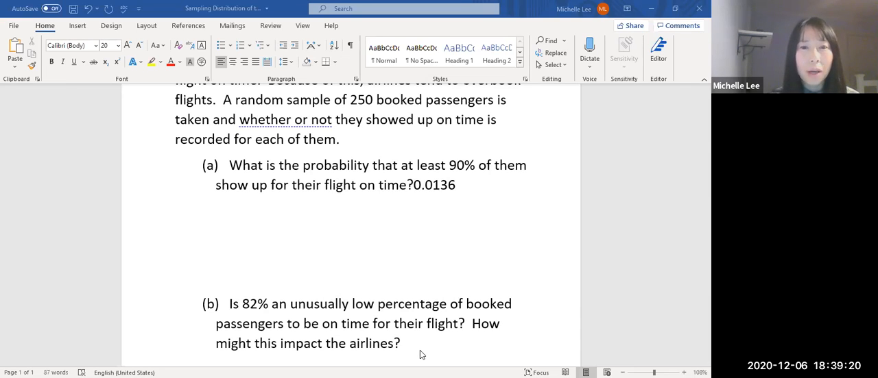
mouse_move(431, 347)
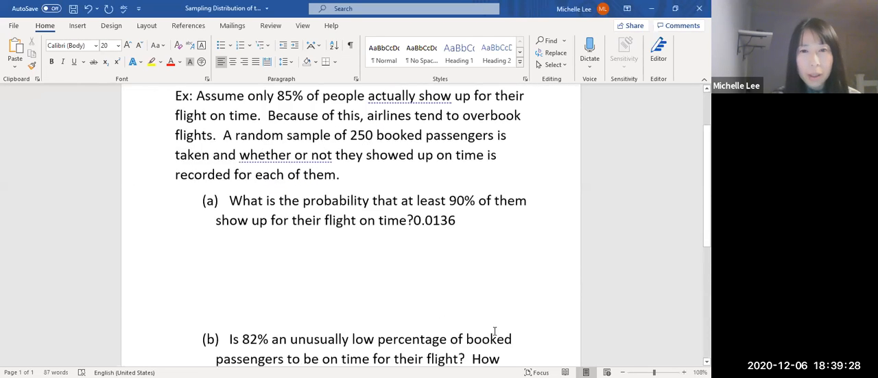
scroll("down", 3)
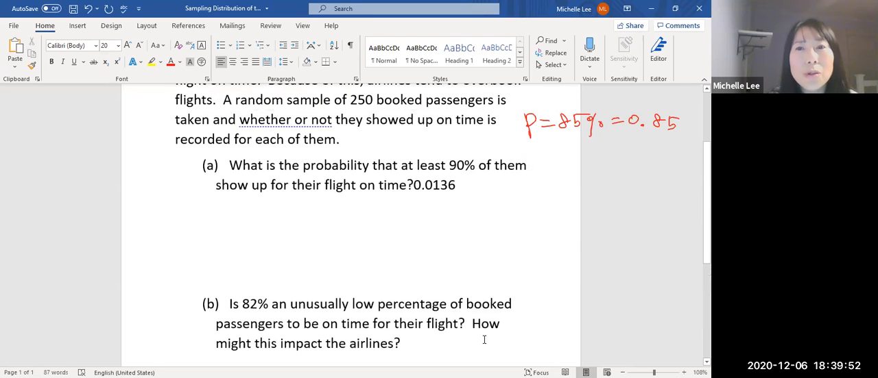
Circle 82%, note n = 250, and start writing the p̂ probability.
scroll("down", 3)
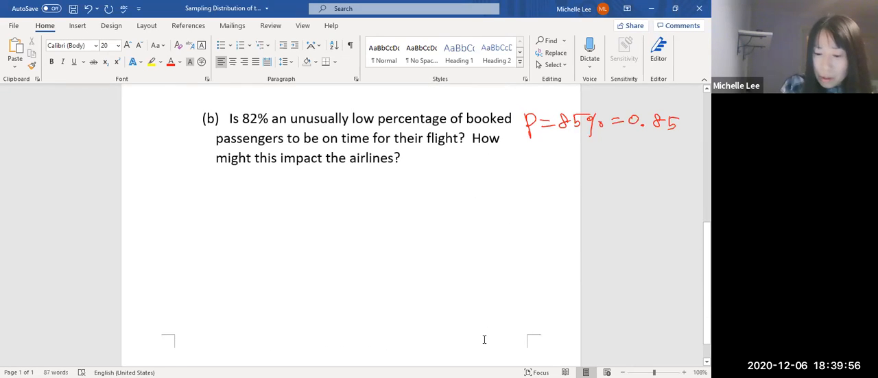
left_click_drag(535, 147, 589, 157)
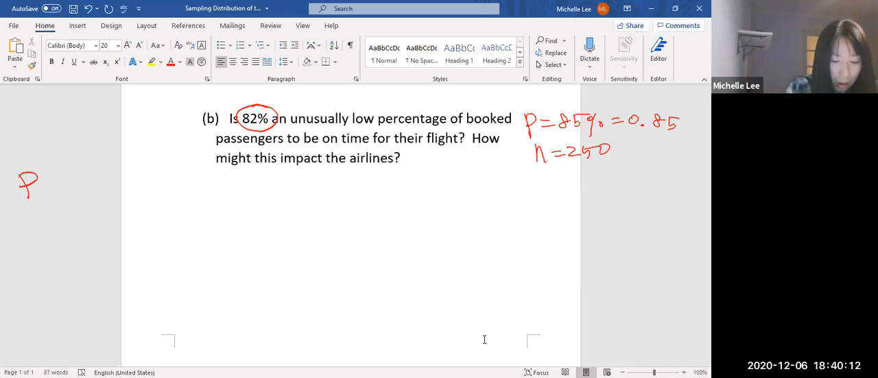
left_click_drag(51, 171, 90, 175)
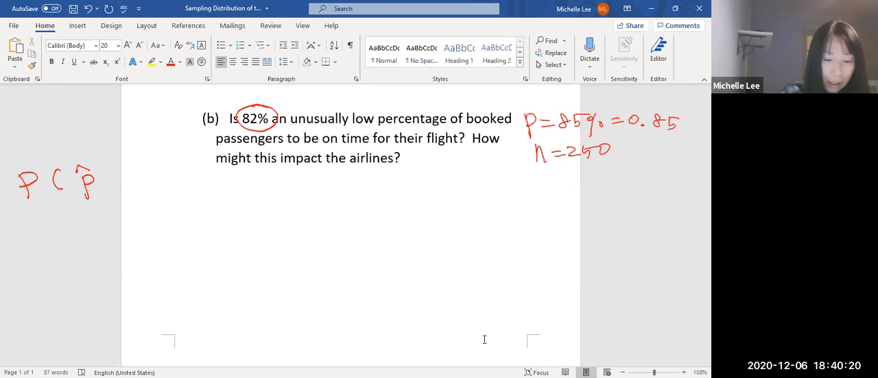
Write P(p̂ ≤ 0.82) = P(z ≤ (p̂ − p)/√(p(1−p)/n)) and begin substituting.
left_click_drag(103, 175, 117, 189)
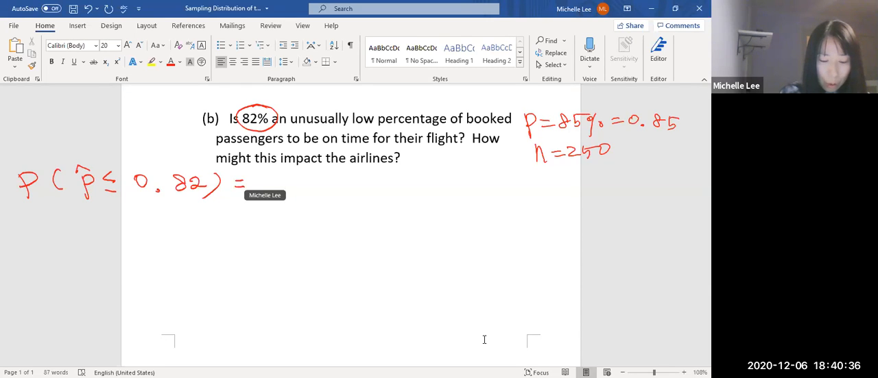
left_click_drag(257, 171, 288, 195)
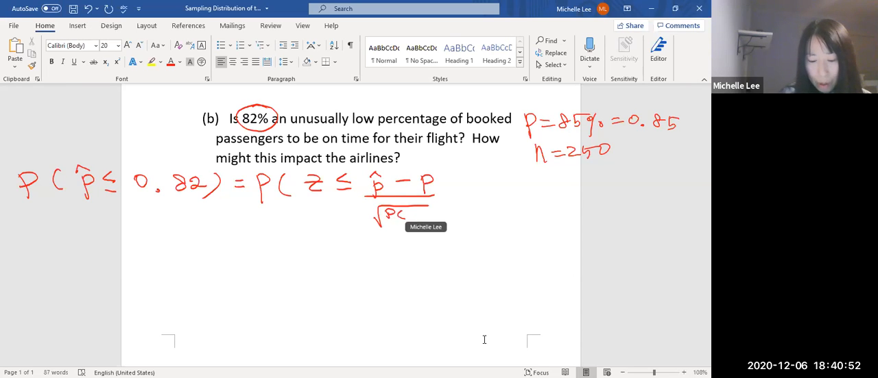
left_click_drag(405, 213, 429, 216)
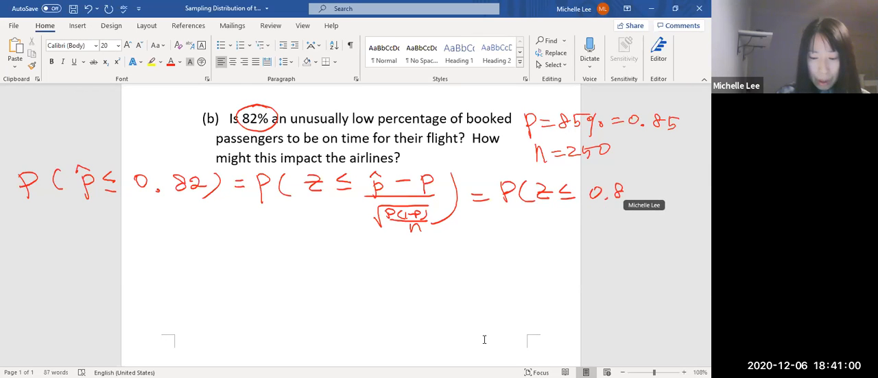
Substitute 0.82, 0.85 and 250, simplifying to P(z ≤ −0.03/0.0226).
left_click(638, 191)
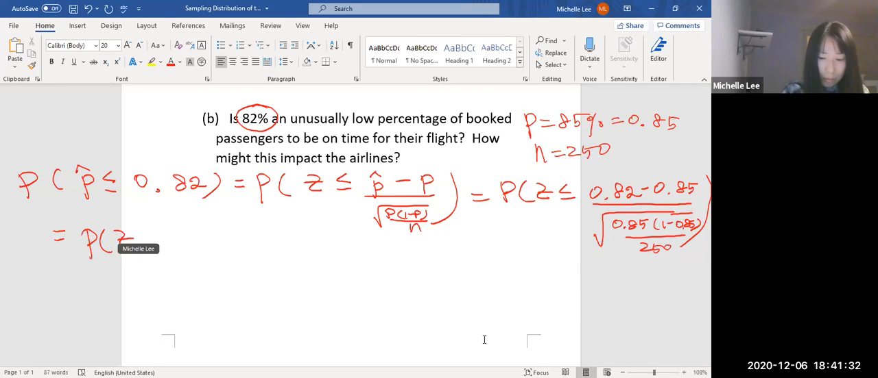
left_click_drag(137, 240, 158, 233)
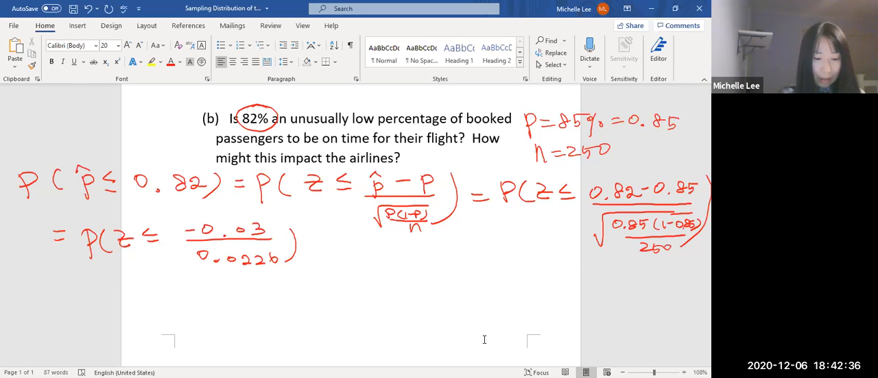
Handwrite = P(z ≤ −1.3 and note 1.3284 rounded in the margin.
left_click_drag(316, 247, 343, 264)
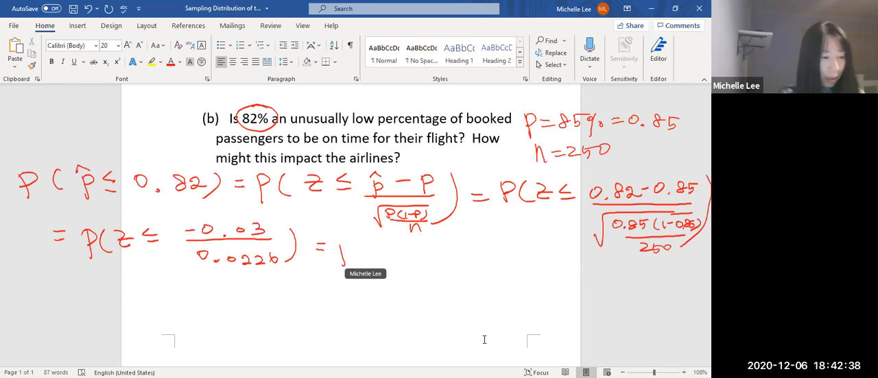
left_click_drag(336, 250, 445, 250)
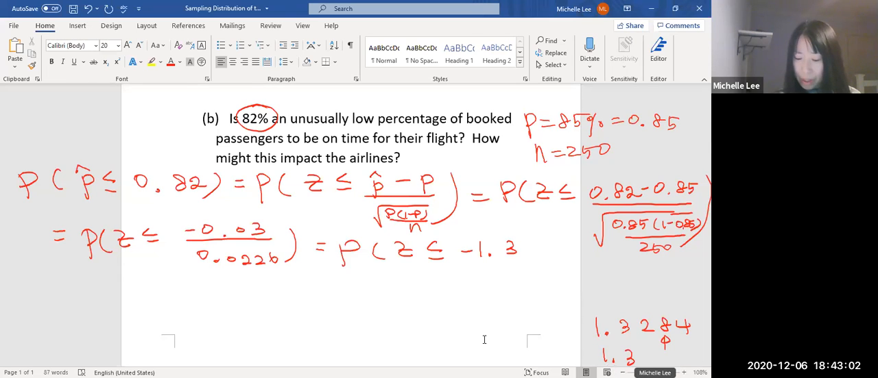
type("3")
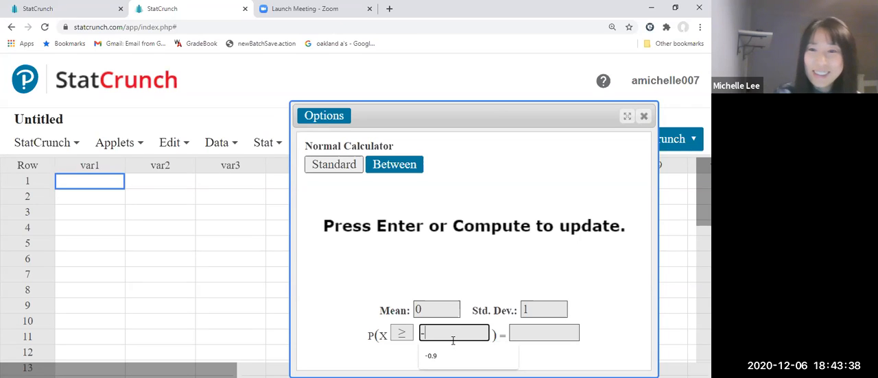
Compute P(X ≤ -1.33) = 0.09175914 in the standard Normal Calculator.
type("-1.33")
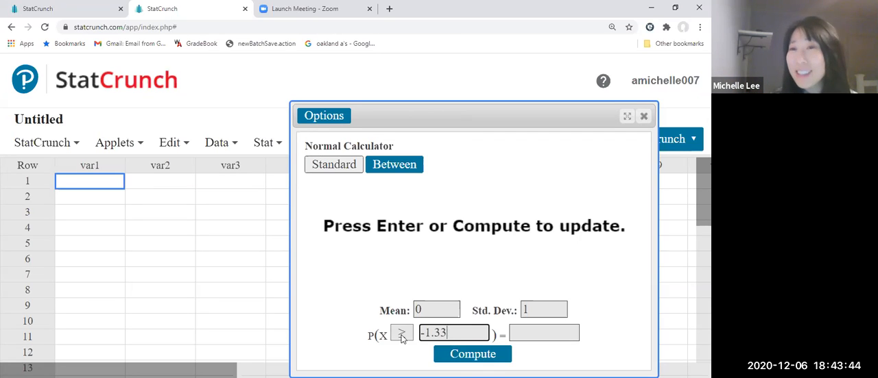
mouse_move(402, 335)
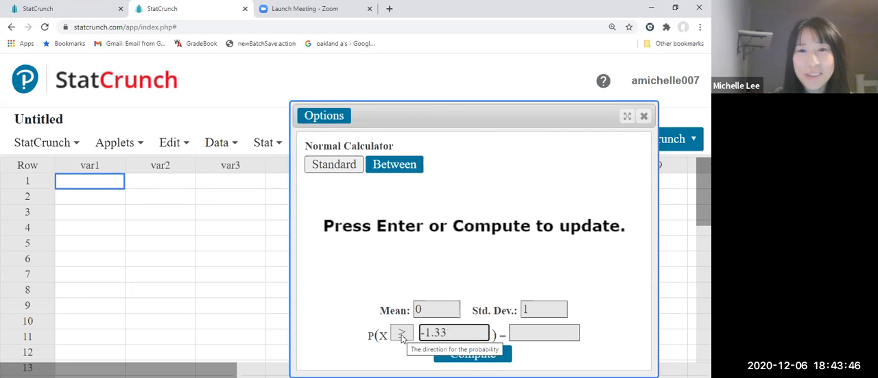
left_click(402, 335)
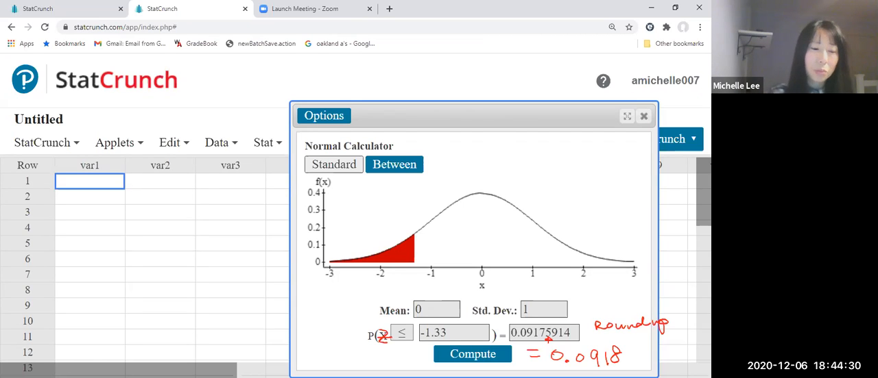
mouse_move(363, 74)
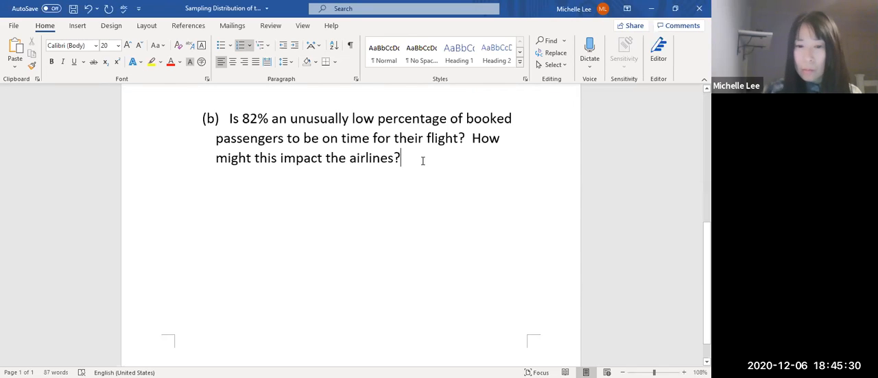
Type 0.0918 after the part (b) question.
type("0.")
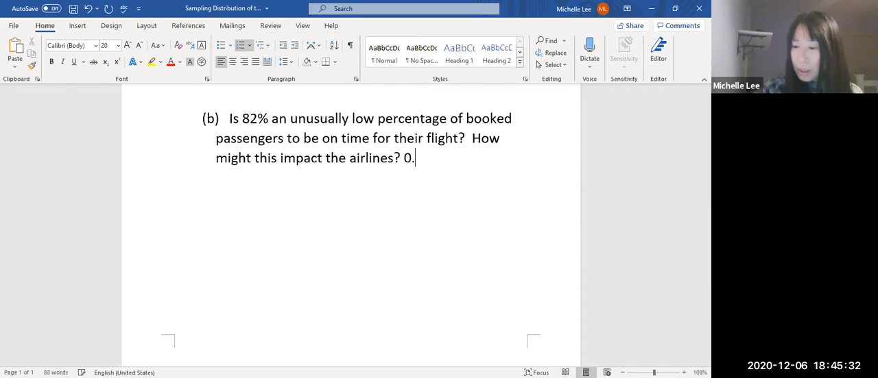
type("0918")
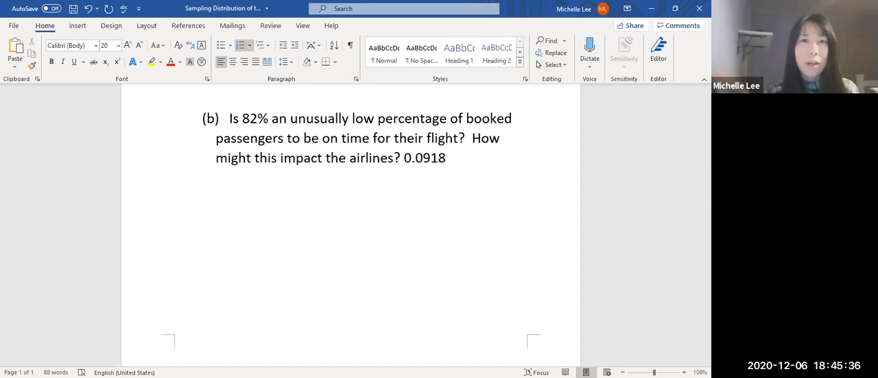
left_click(445, 158)
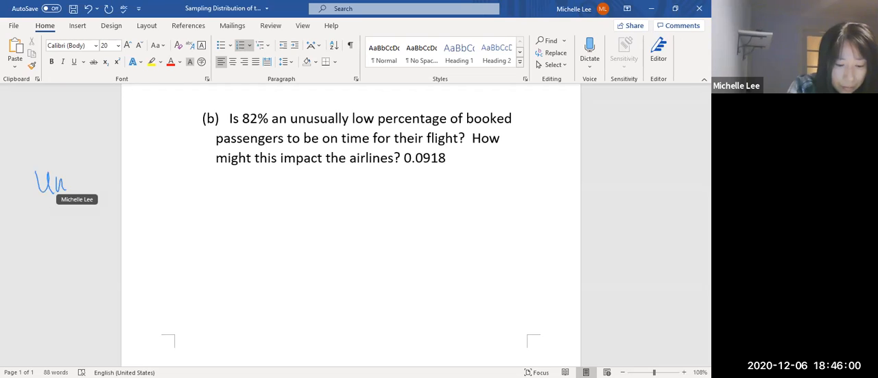
Handwrite 'The probability is Unusual ... less than or equal' in the left margin.
left_click_drag(38, 185, 143, 179)
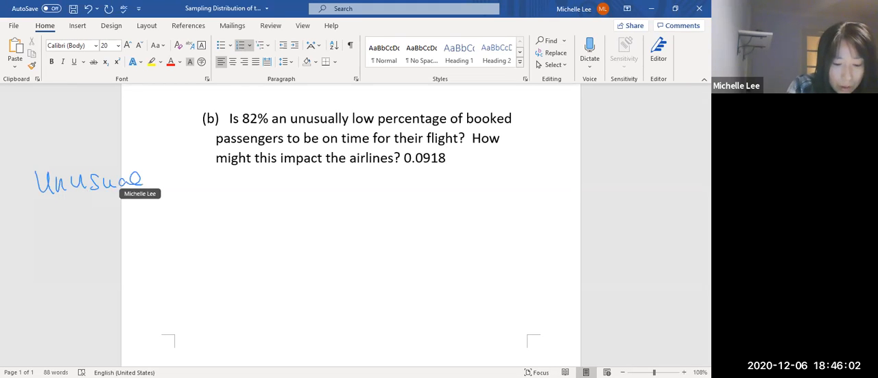
left_click_drag(168, 179, 188, 192)
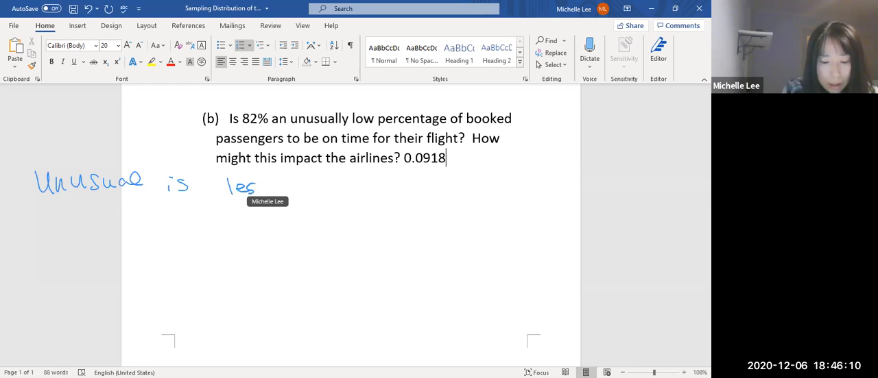
left_click_drag(247, 188, 336, 189)
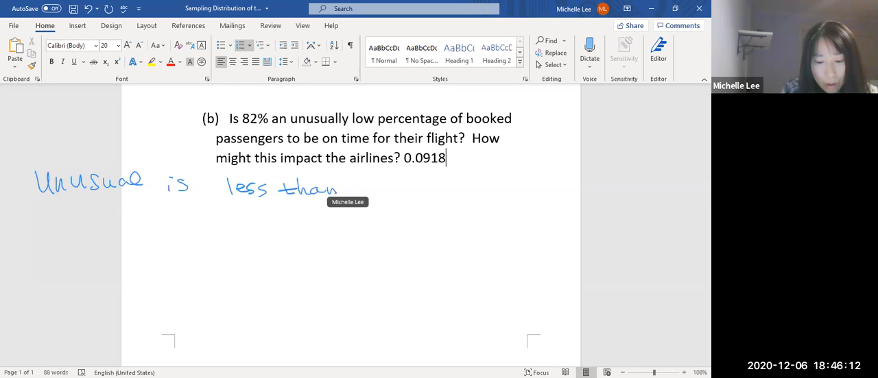
left_click_drag(349, 189, 446, 189)
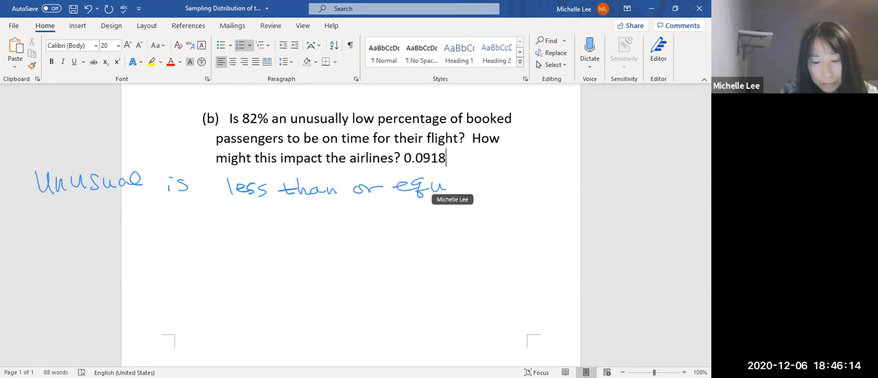
left_click_drag(446, 188, 483, 185)
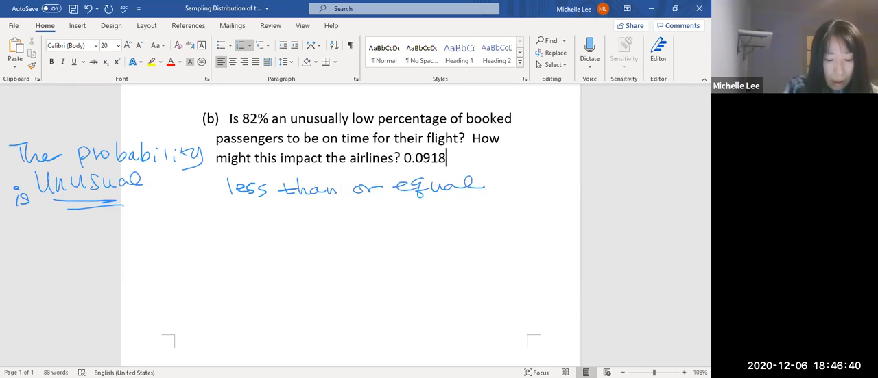
Ink 'that is' and 'to 5% (0.05)' to complete the unusual-probability note.
left_click_drag(158, 178, 188, 192)
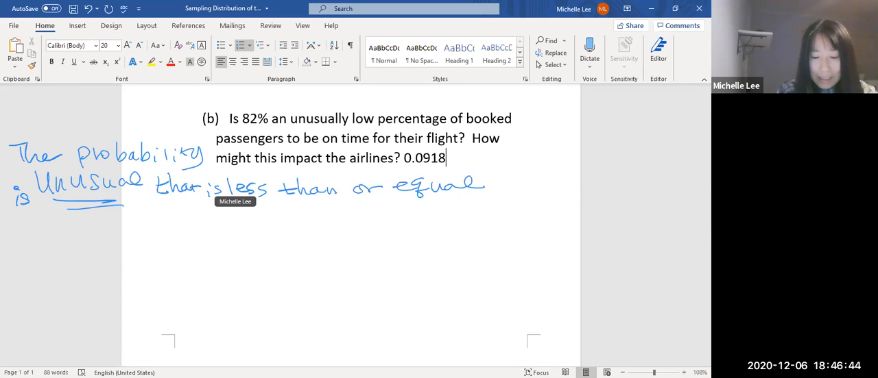
left_click_drag(521, 175, 521, 196)
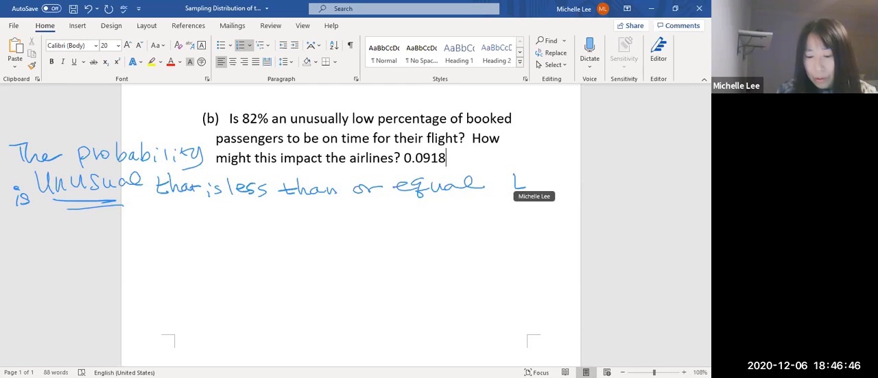
left_click_drag(511, 184, 634, 199)
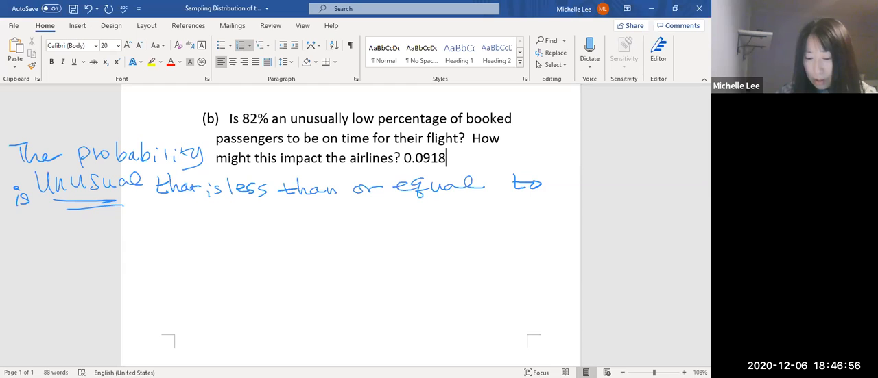
left_click_drag(572, 171, 624, 199)
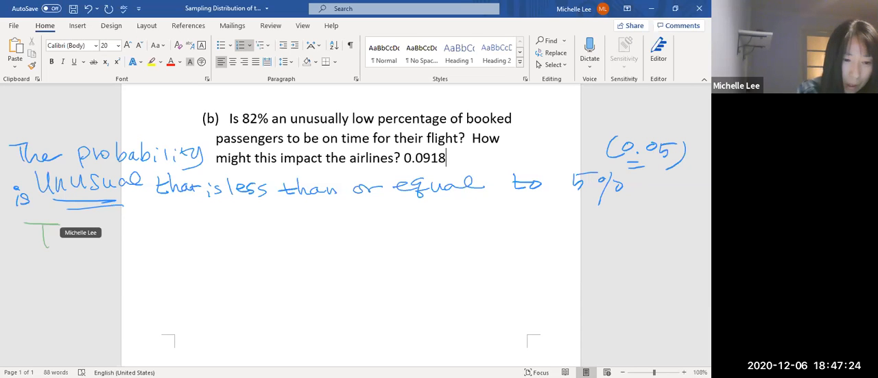
Write in green 'There is no evidence that the percentage ... has changed from'.
left_click_drag(37, 237, 164, 244)
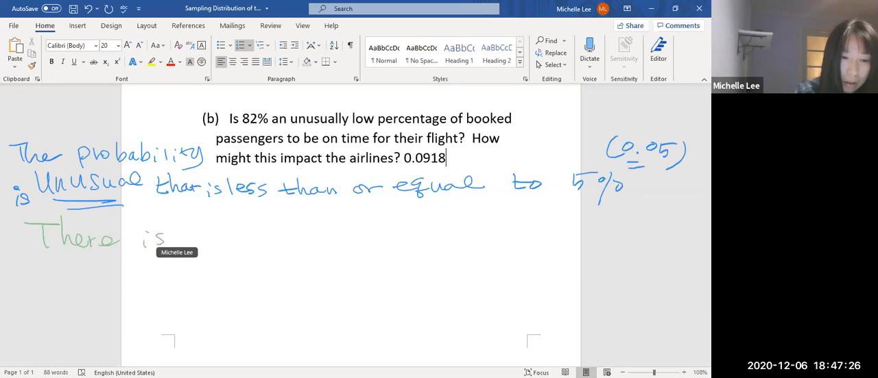
left_click_drag(192, 237, 282, 237)
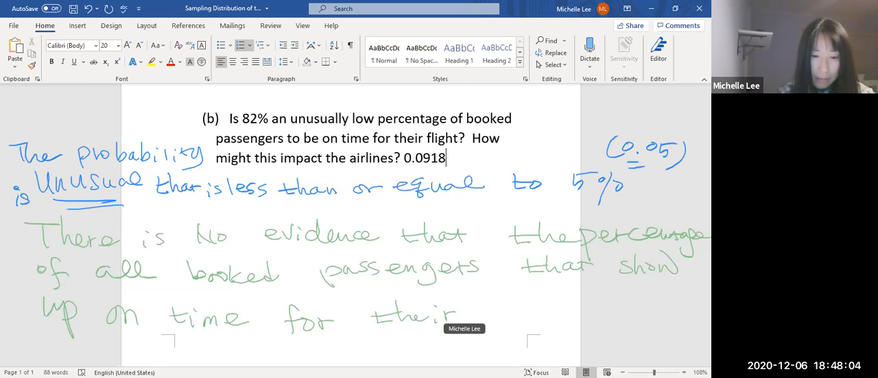
type("fligh")
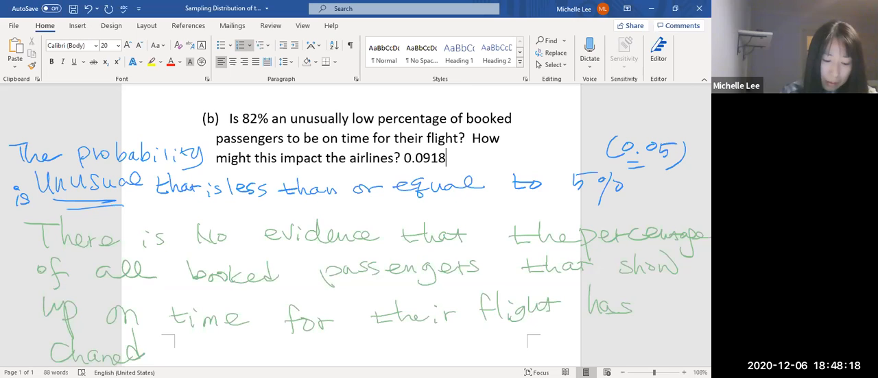
left_click_drag(165, 353, 213, 353)
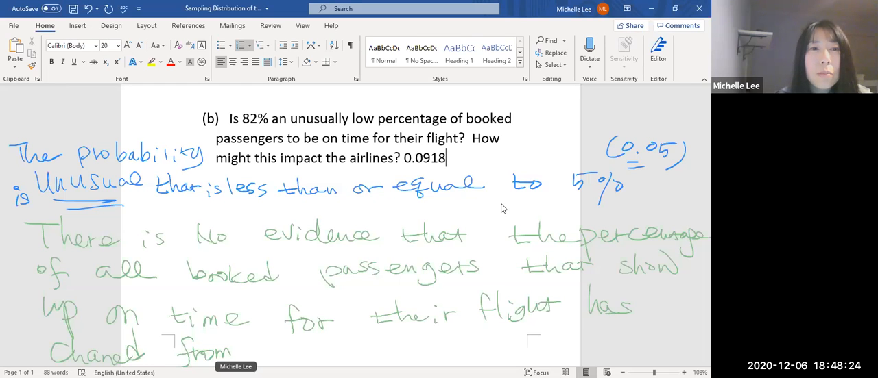
scroll("down", 3)
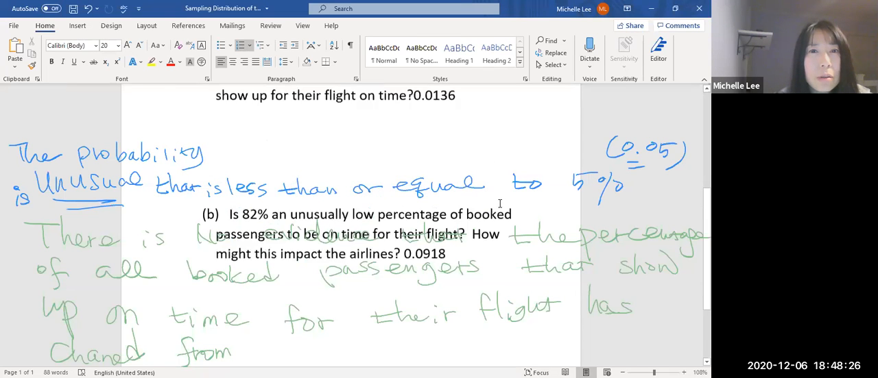